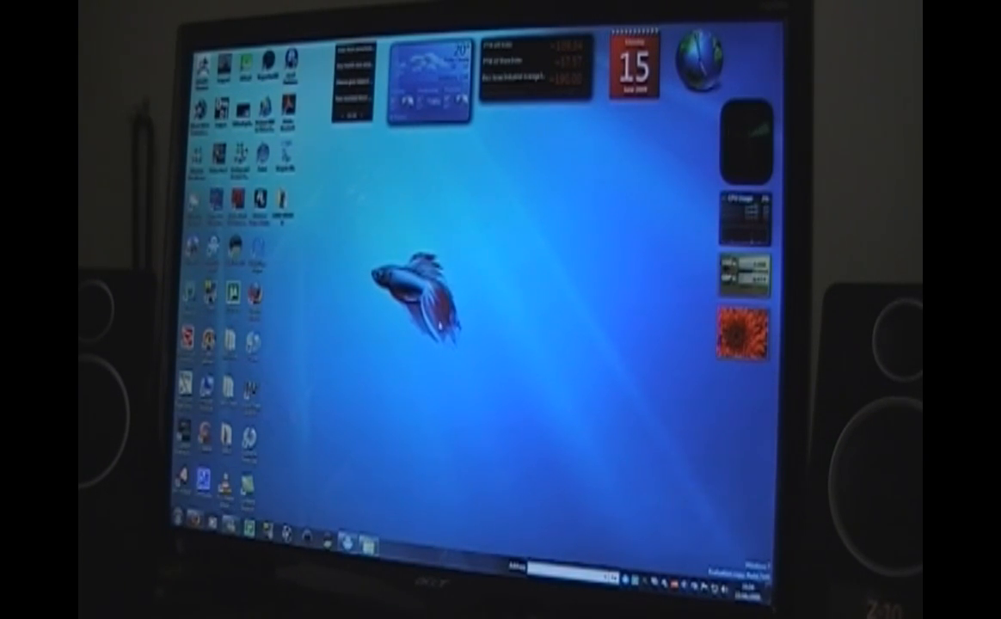
Drag the dark gadget out of the right-hand column to the middle of the desktop
left_click_drag(748, 137, 529, 262)
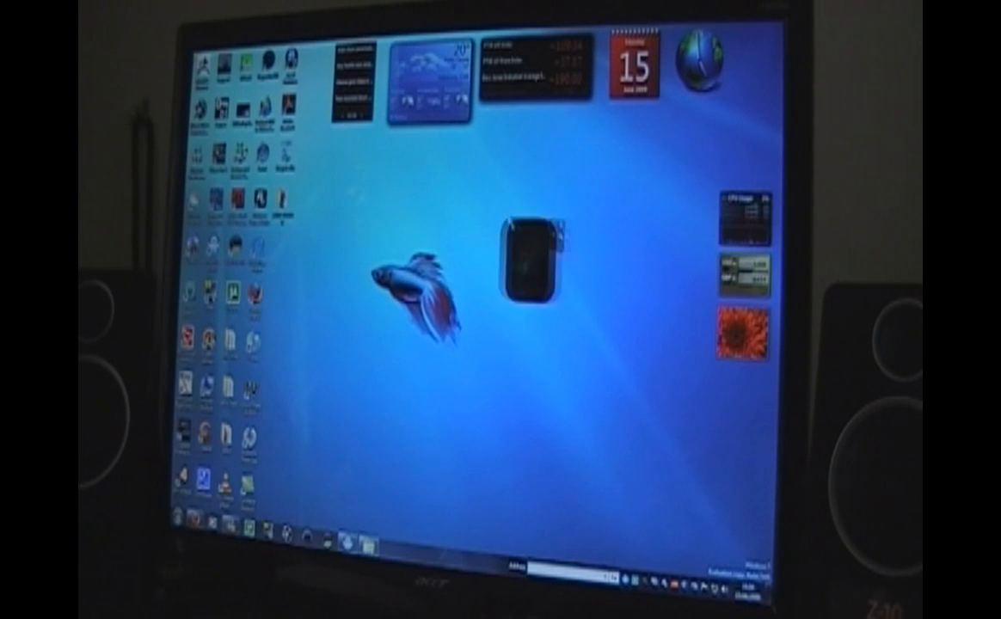
left_click_drag(533, 272, 554, 405)
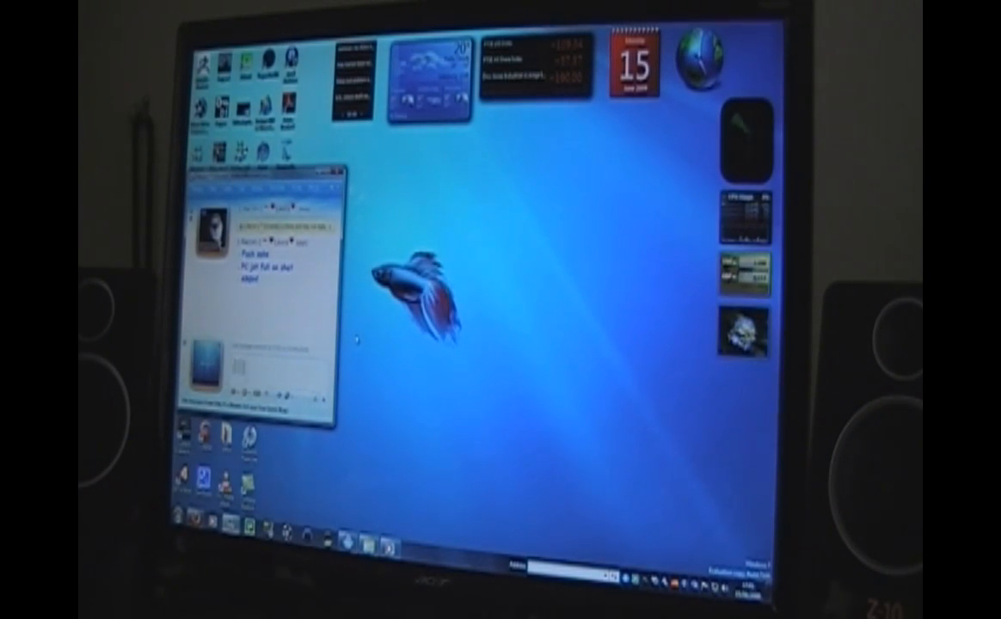
Bring up the Windows Live Messenger conversation window with its chat history
left_click(334, 186)
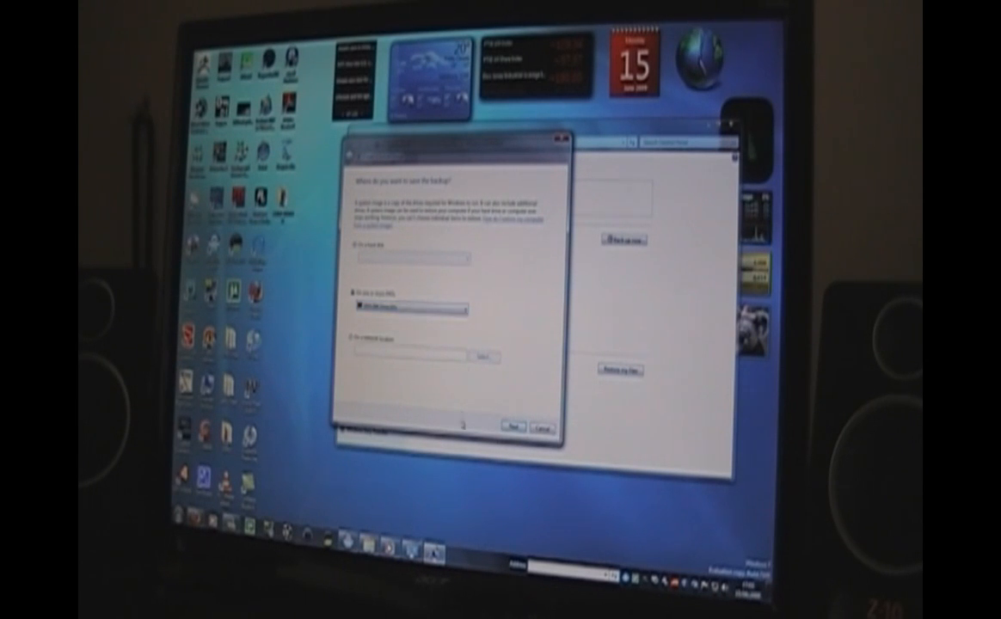
Choose Set up backup in Backup and Restore to reach the save-location step
left_click(513, 426)
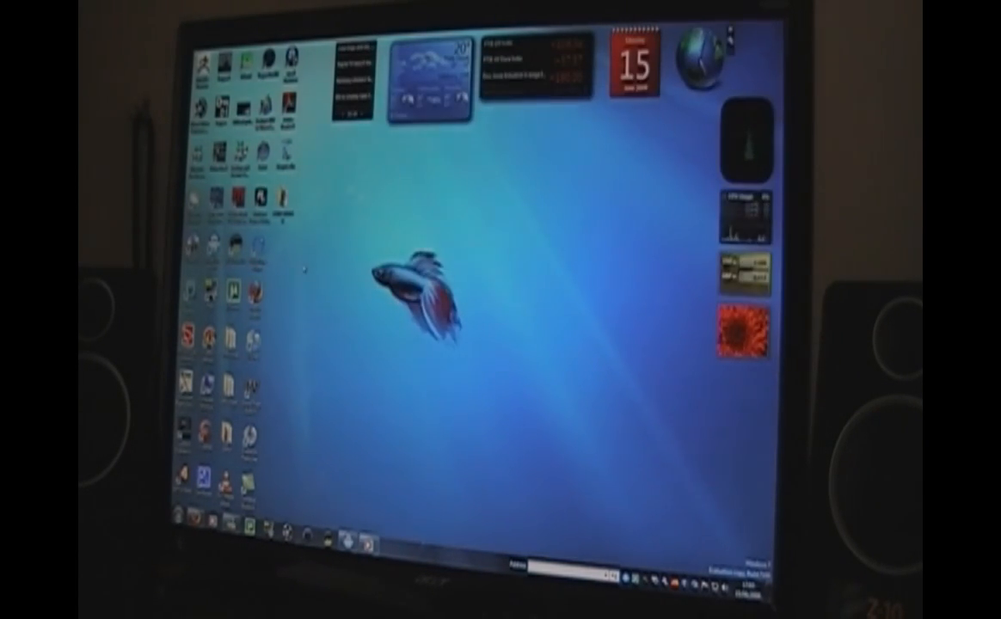
Show the Start menu with its programs and system locations
left_click(186, 532)
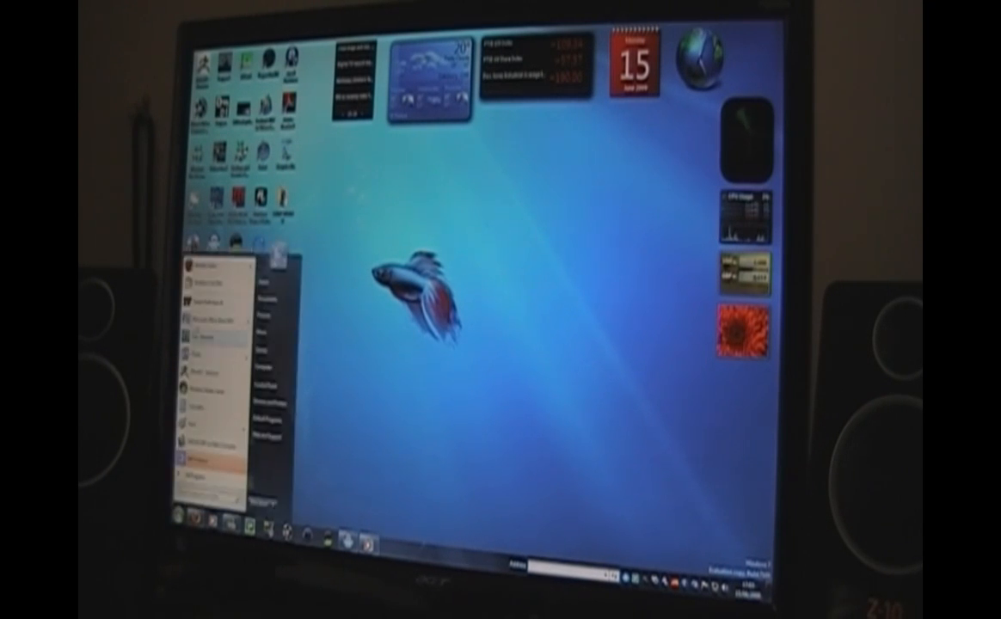